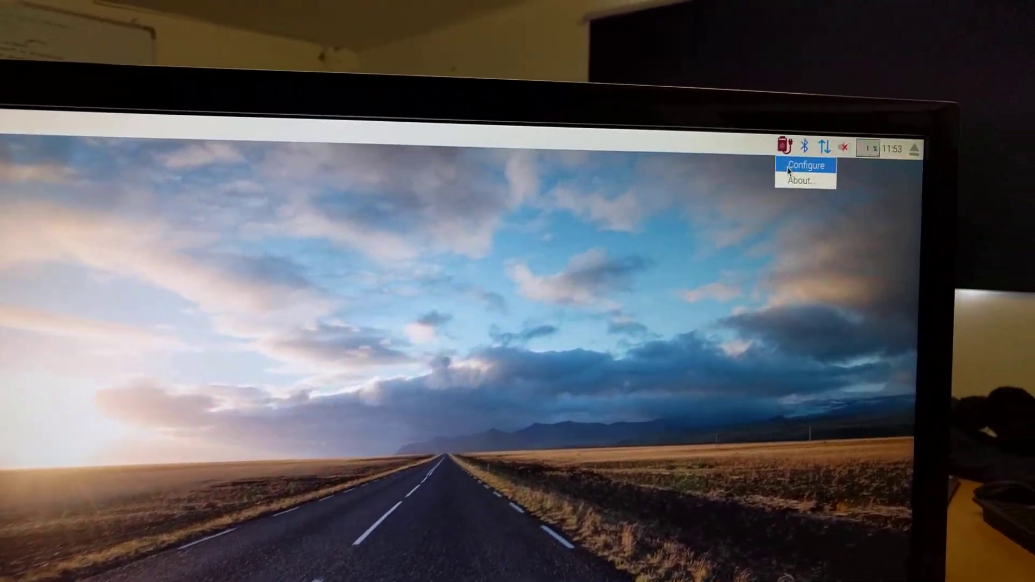
# Open PiJuice Configuration from the tray icon, close it, and relaunch it from the main menu
pyautogui.click(804, 165)
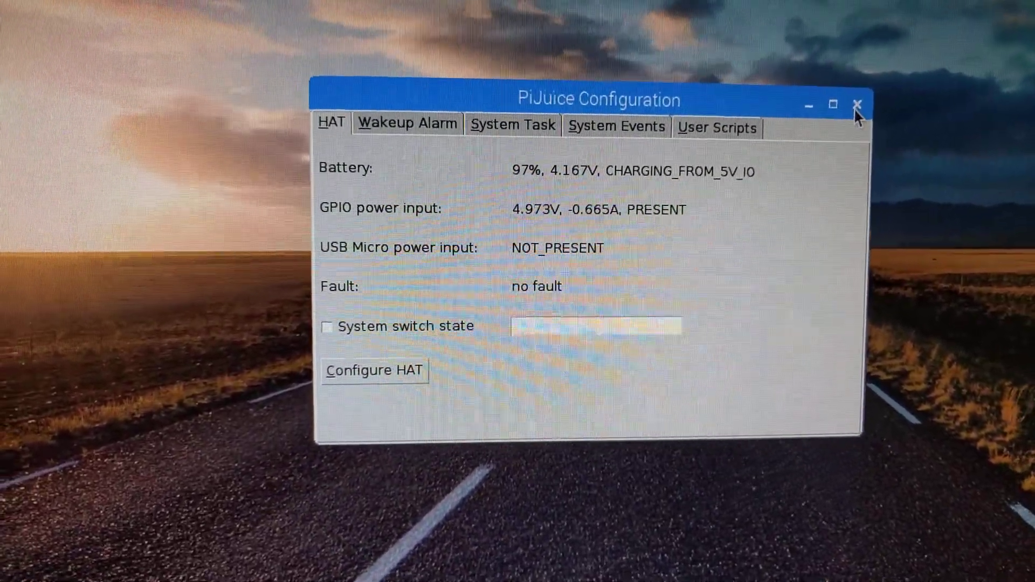
pyautogui.click(857, 106)
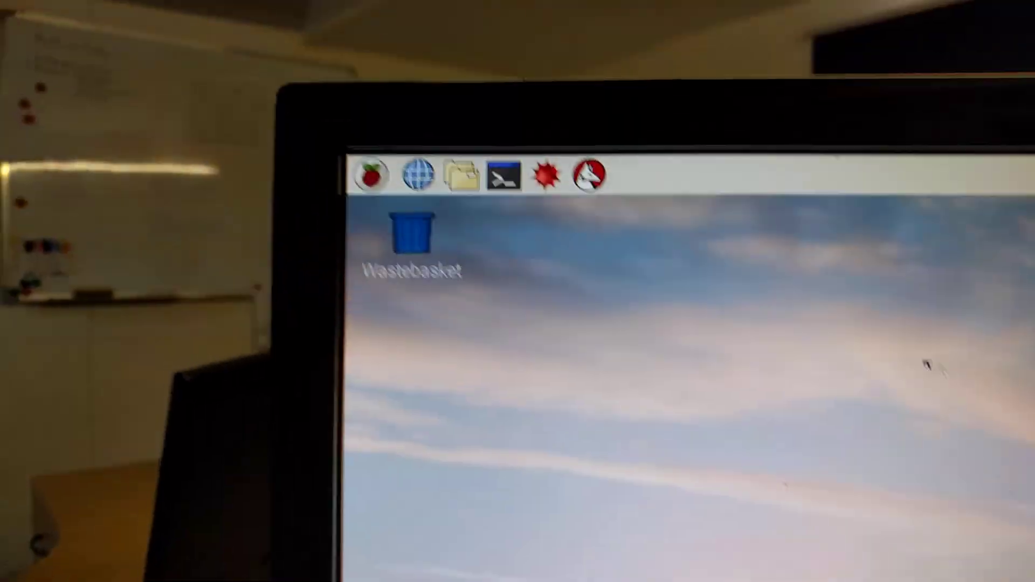
pyautogui.click(371, 175)
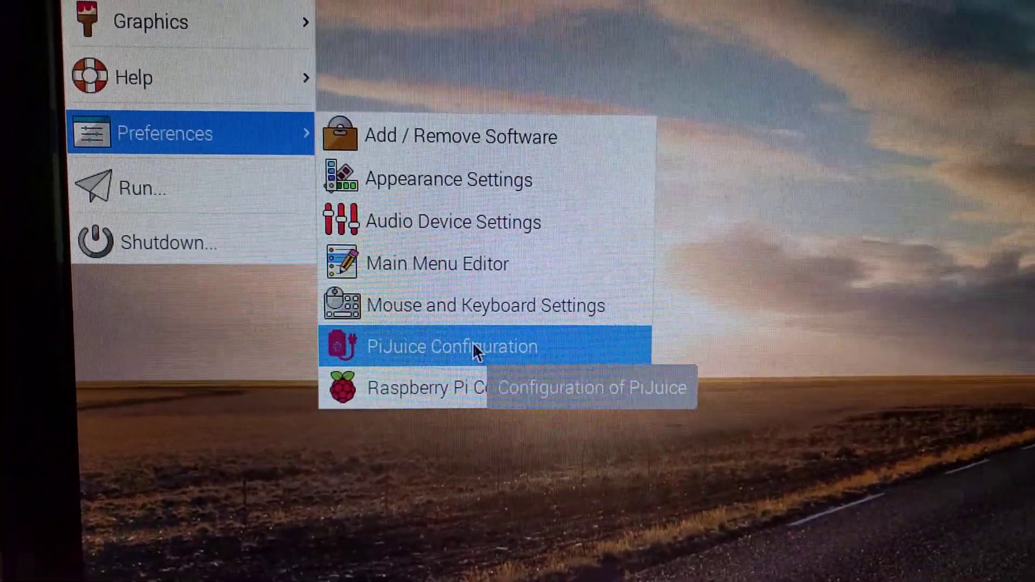
pyautogui.click(451, 346)
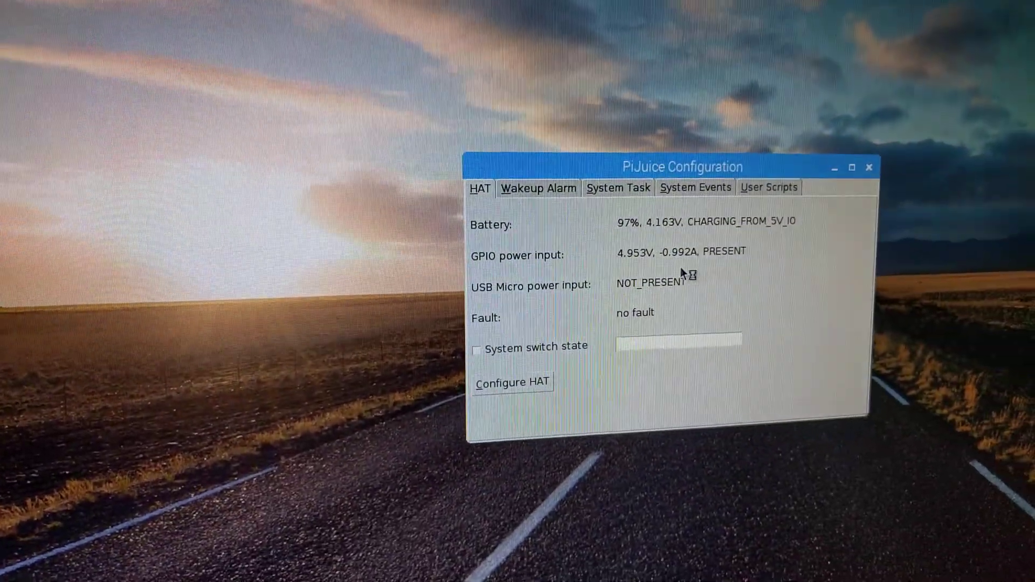
# Move the PiJuice Configuration status window aside toward the top of the desktop
pyautogui.moveTo(681, 167); pyautogui.dragTo(609, 163)
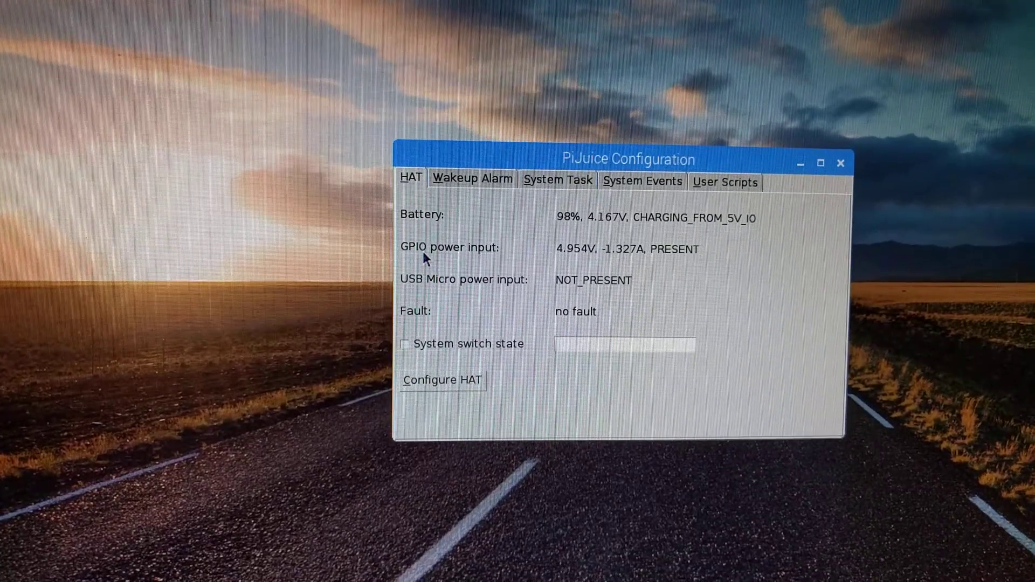
pyautogui.moveTo(627, 159); pyautogui.dragTo(571, 46)
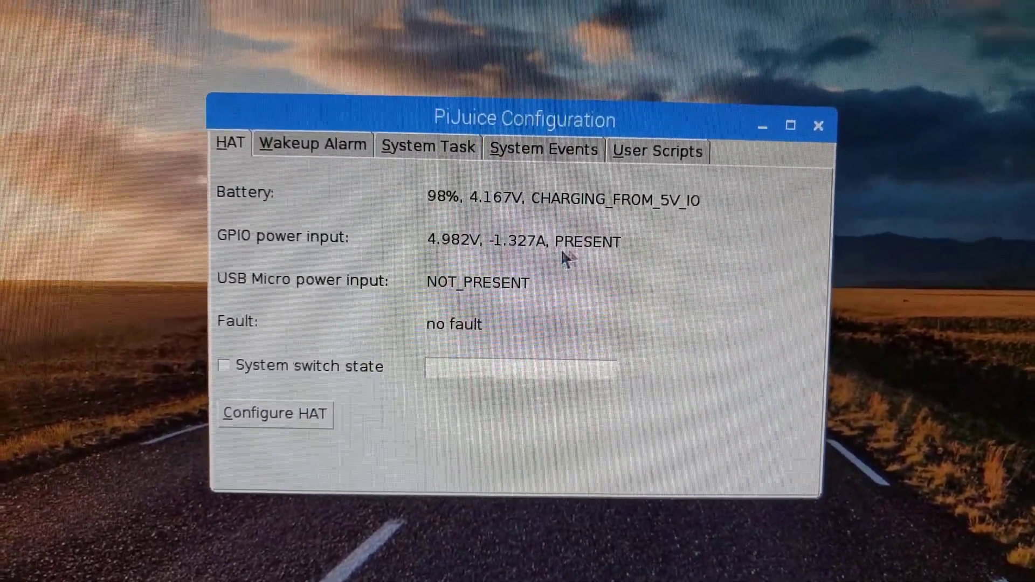
pyautogui.moveTo(621, 261)
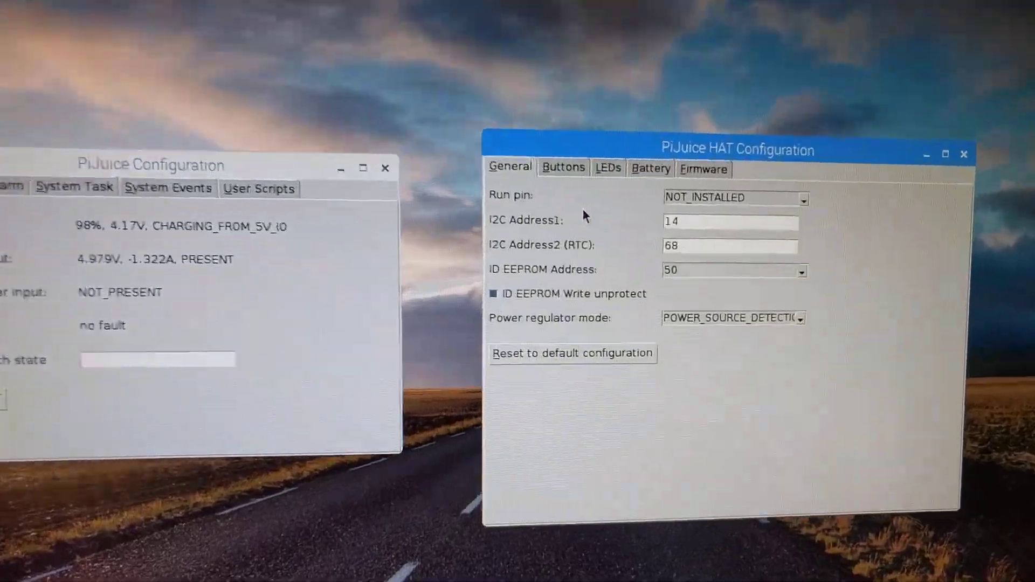
# Position the HAT window, then view Buttons and LEDs: D1 CHARGE_STATUS, D2 USER_LED
pyautogui.moveTo(738, 150); pyautogui.dragTo(550, 42)
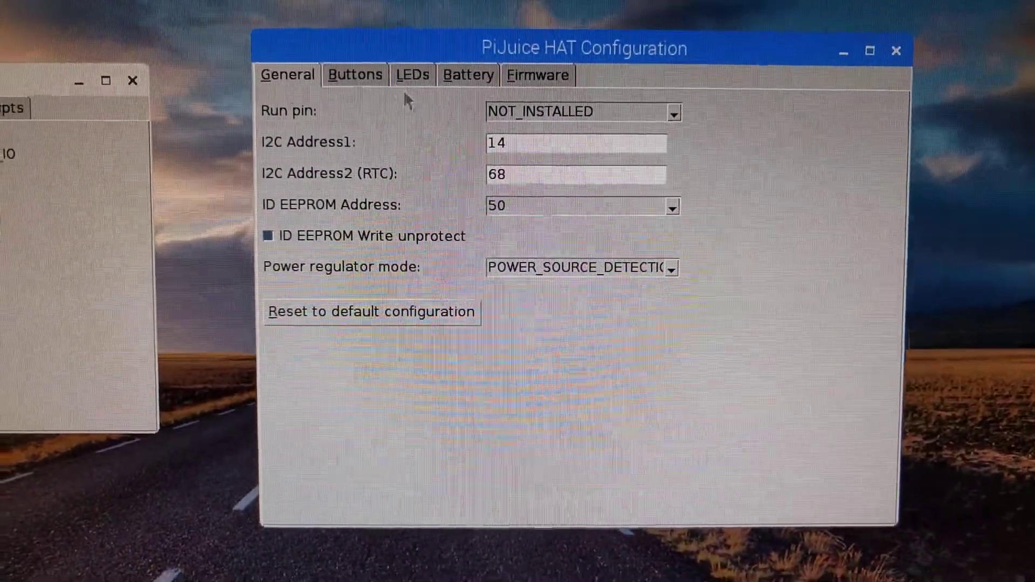
pyautogui.click(355, 74)
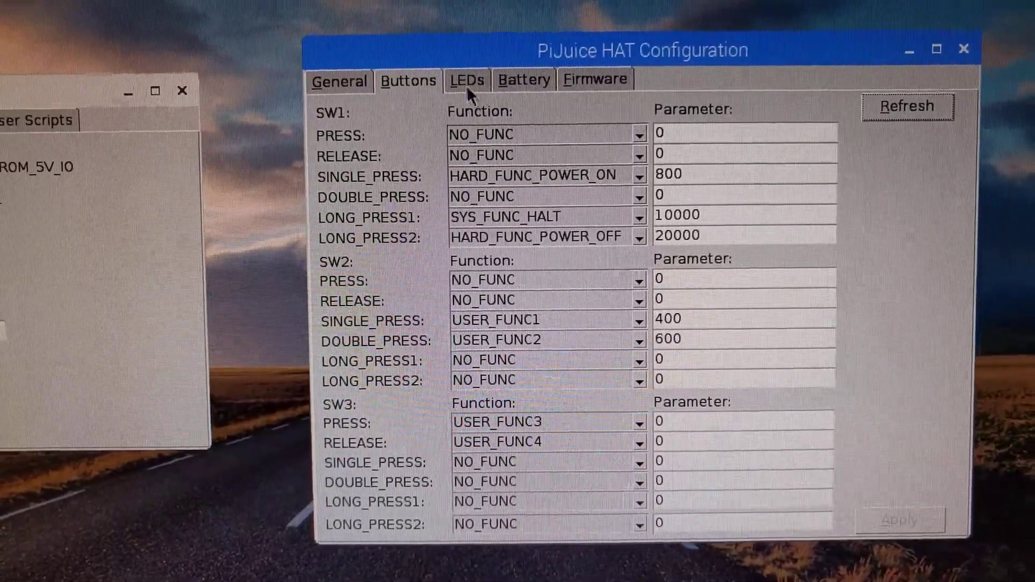
pyautogui.click(466, 79)
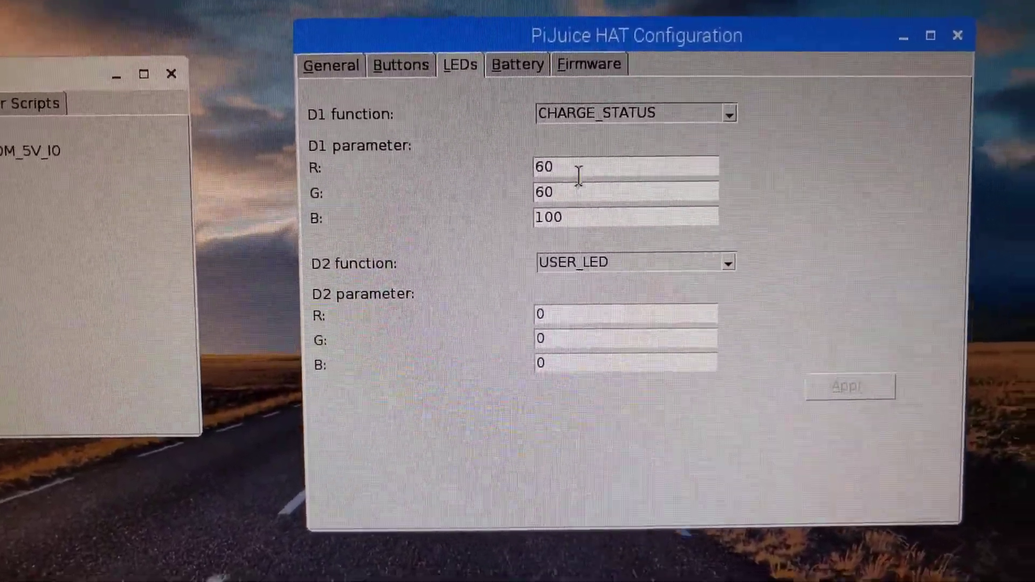
pyautogui.click(726, 113)
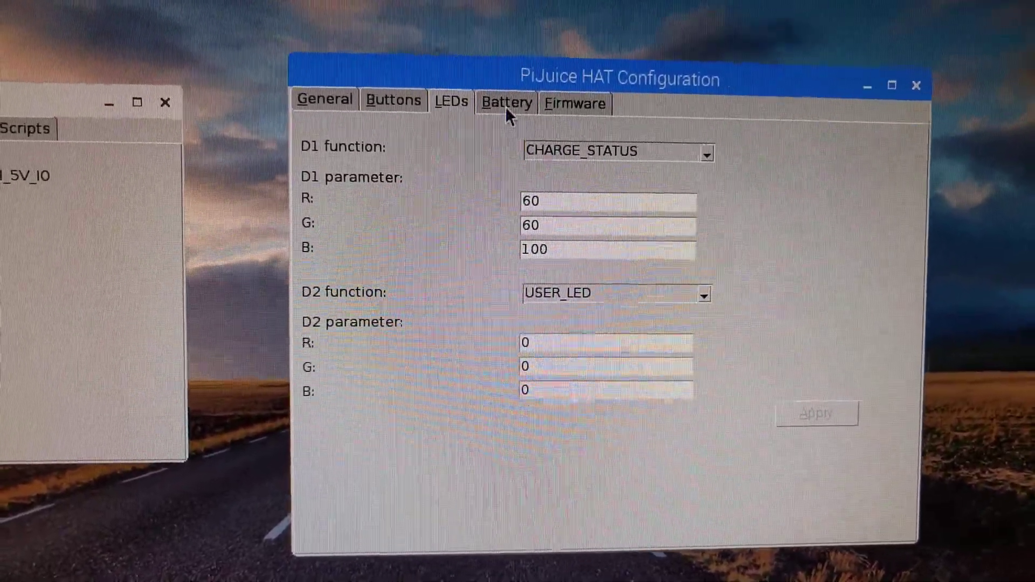
# Review the BP7X battery profile, its Custom area, and the HAT firmware information
pyautogui.click(506, 103)
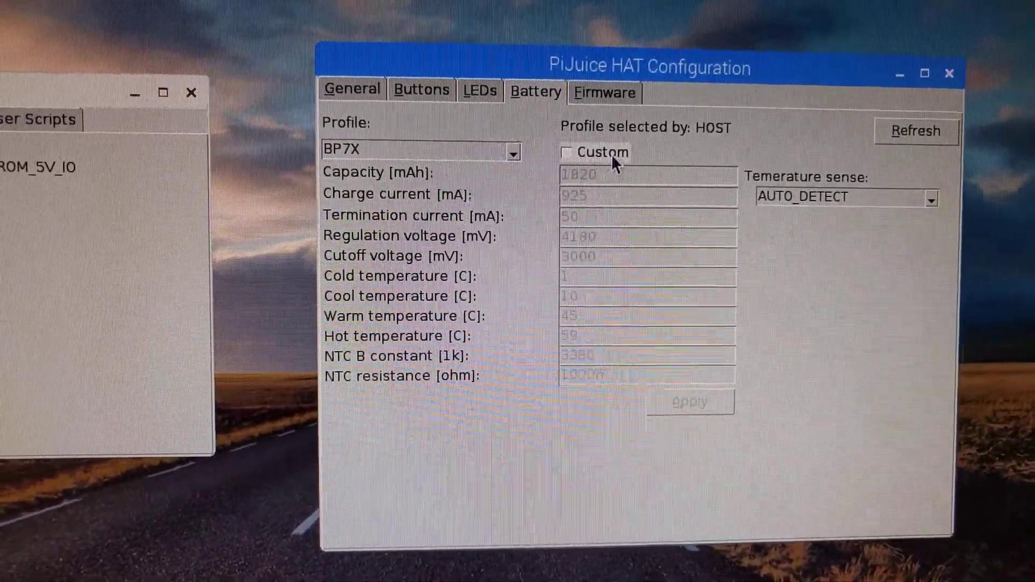
pyautogui.click(569, 153)
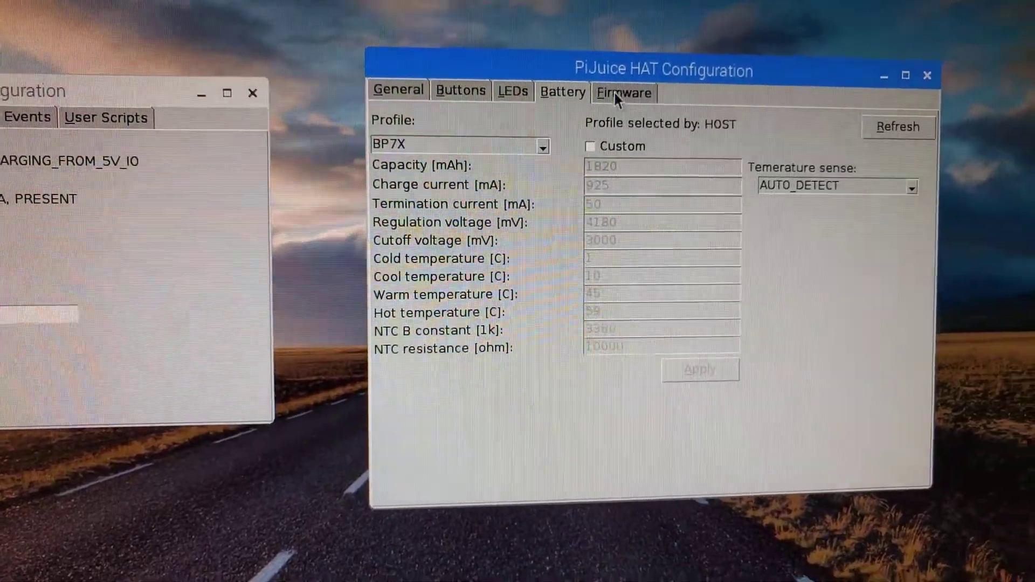
pyautogui.click(623, 92)
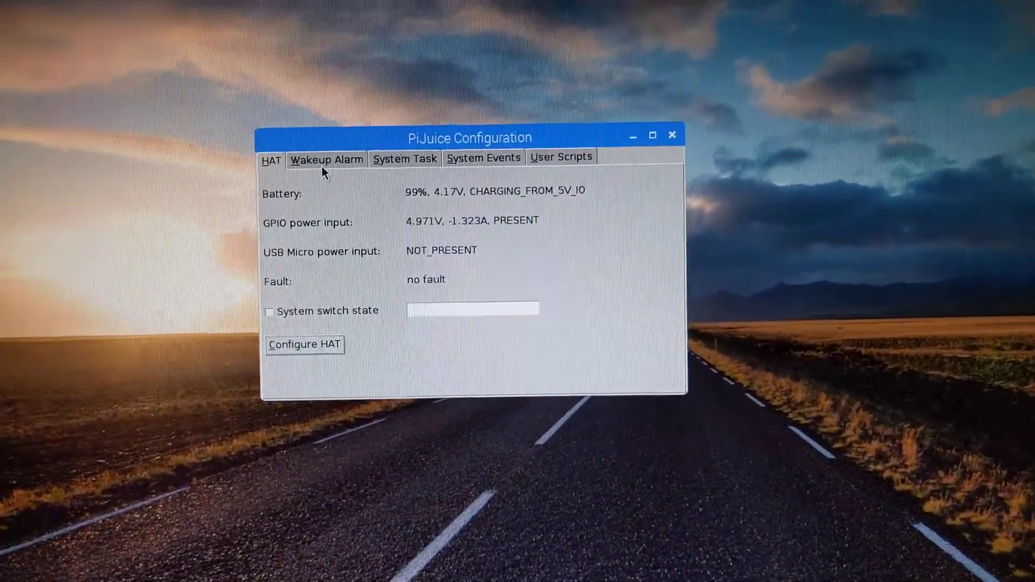
# Browse the Wakeup Alarm and System Task settings pages
pyautogui.click(326, 159)
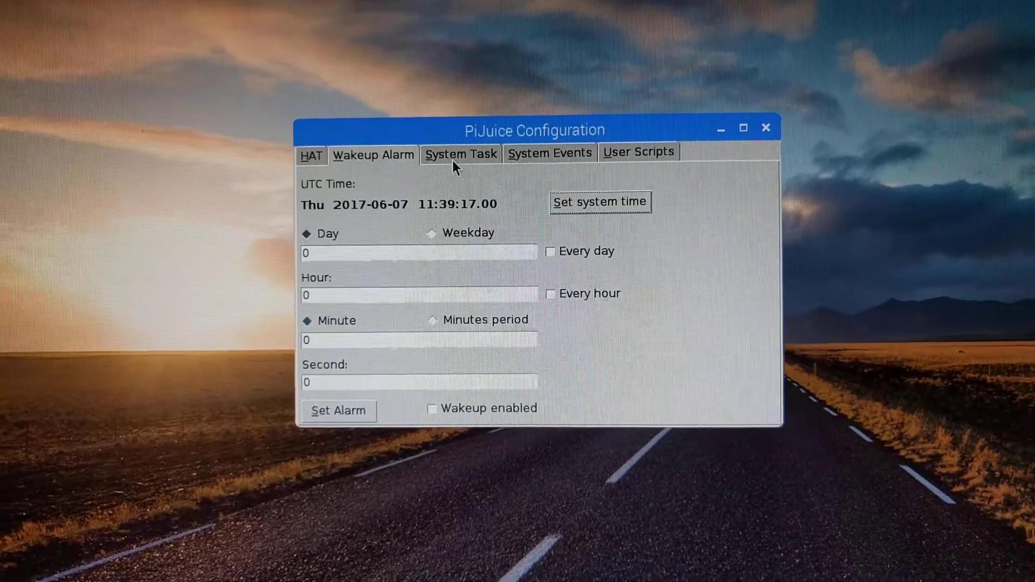
pyautogui.click(459, 154)
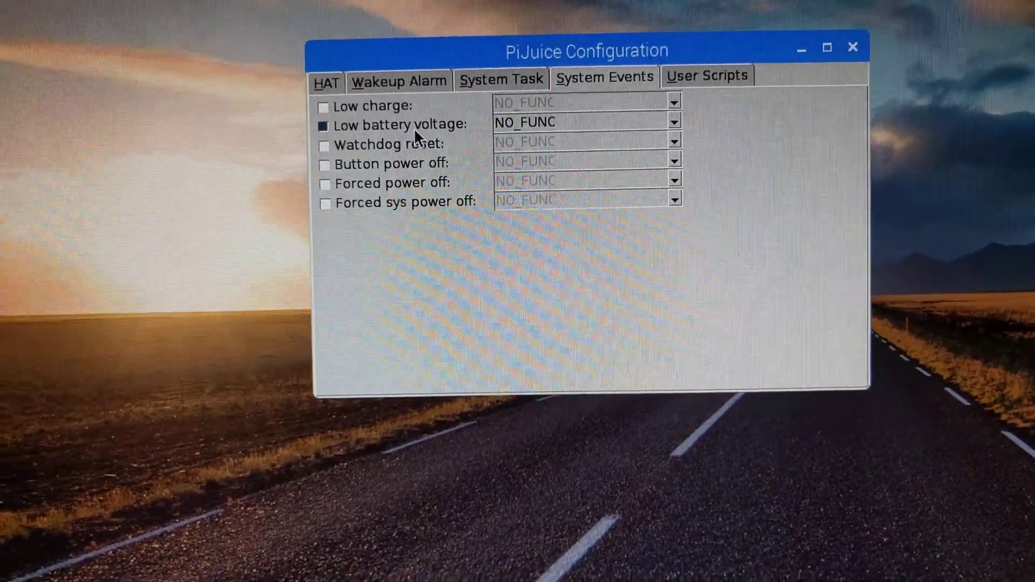
# Browse the low battery voltage function choices, keeping NO_FUNC, then view User Scripts
pyautogui.click(672, 123)
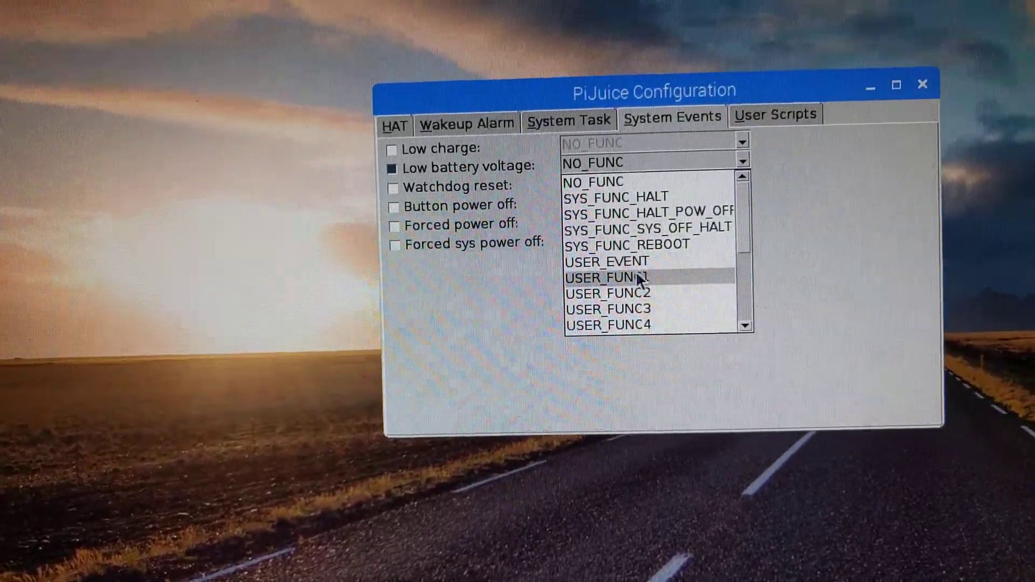
pyautogui.scroll(-3)
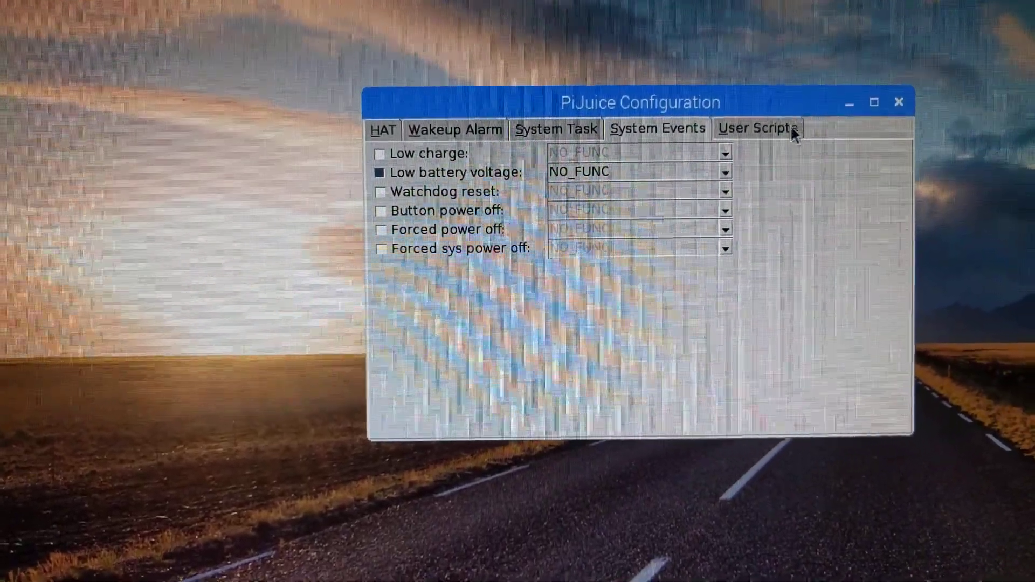
pyautogui.click(756, 128)
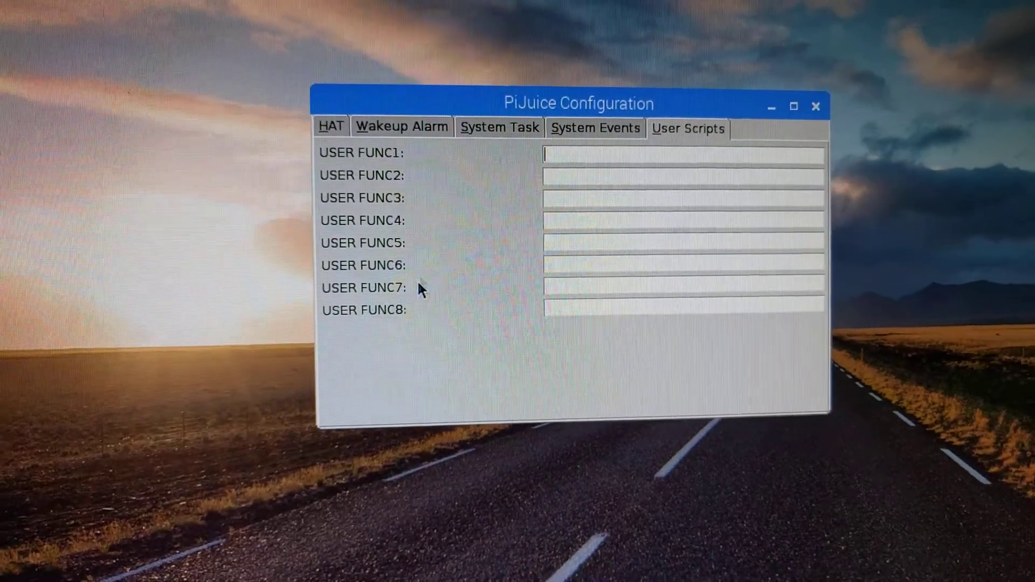